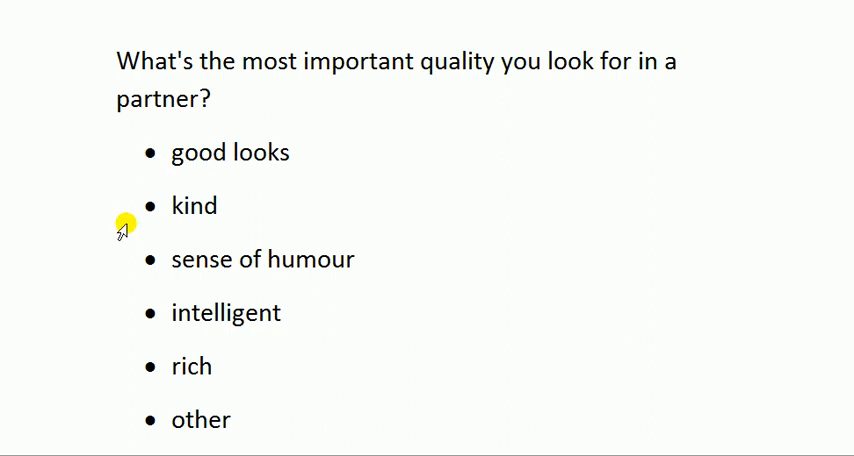
{"action": "mouse_move", "coordinate": [224, 158]}
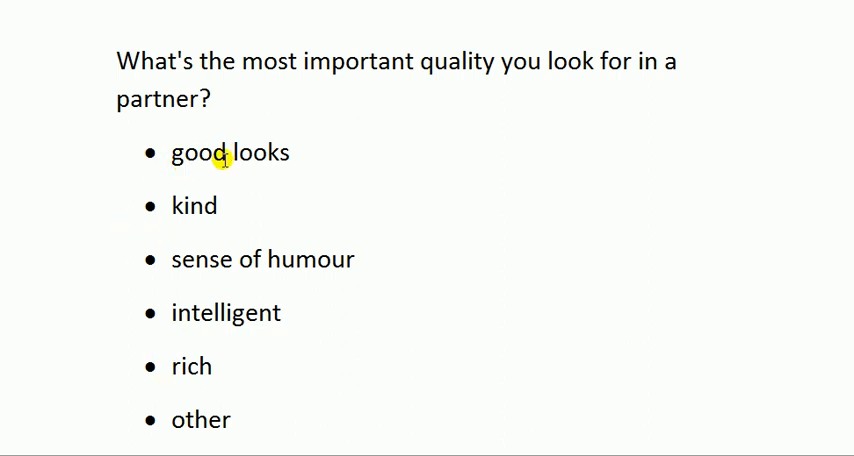
{"action": "mouse_move", "coordinate": [184, 408]}
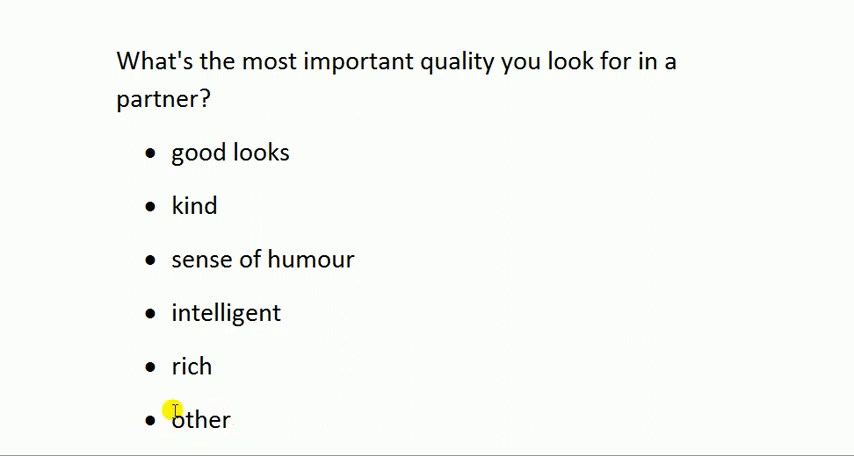
{"action": "mouse_move", "coordinate": [320, 426]}
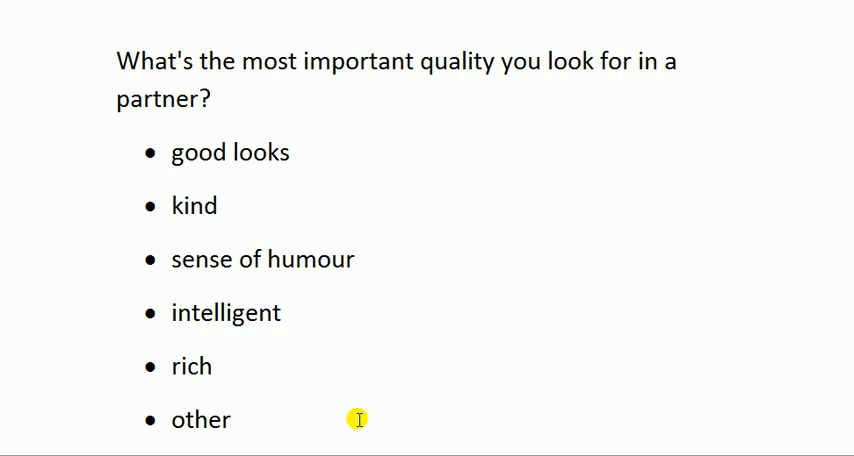
{"action": "mouse_move", "coordinate": [240, 420]}
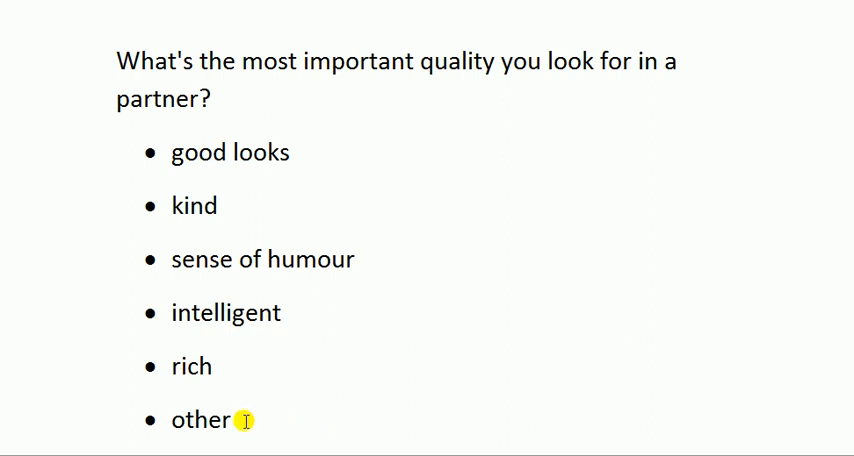
{"action": "mouse_move", "coordinate": [352, 418]}
{"action": "type", "text": ": what? ________"}
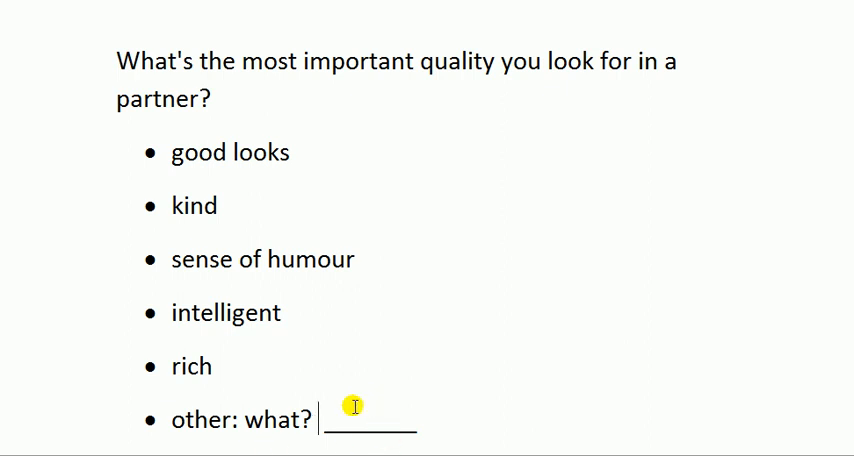
{"action": "mouse_move", "coordinate": [350, 420]}
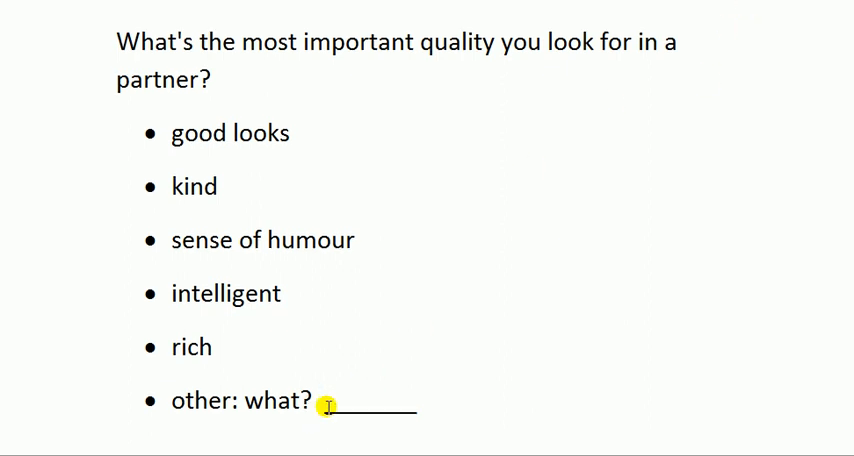
{"action": "mouse_move", "coordinate": [328, 388]}
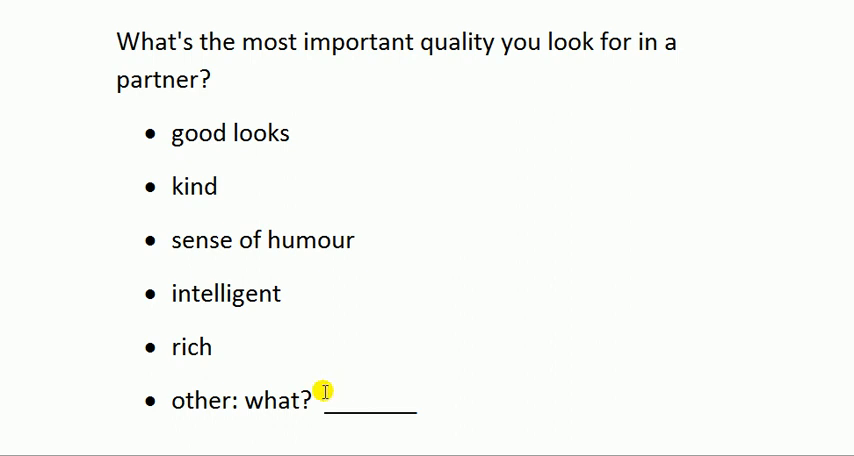
{"action": "mouse_move", "coordinate": [300, 394]}
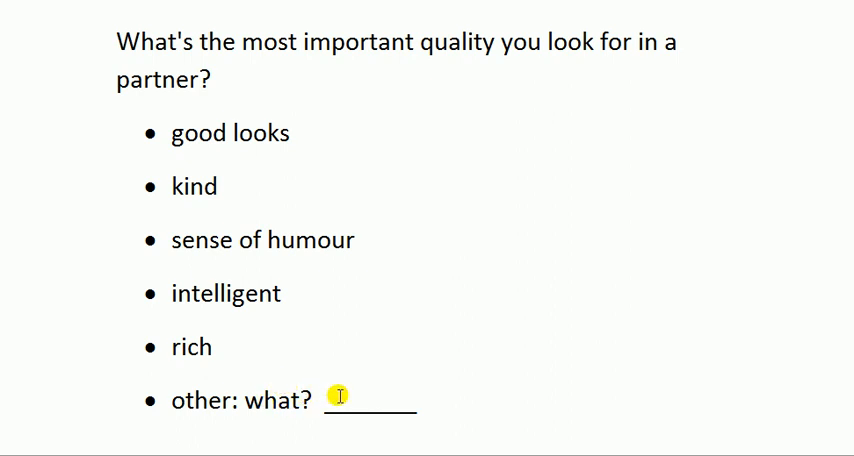
{"action": "mouse_move", "coordinate": [280, 348]}
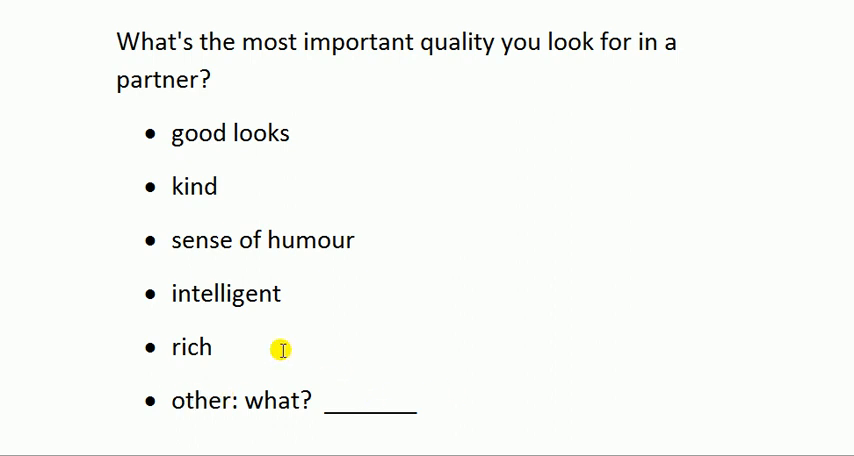